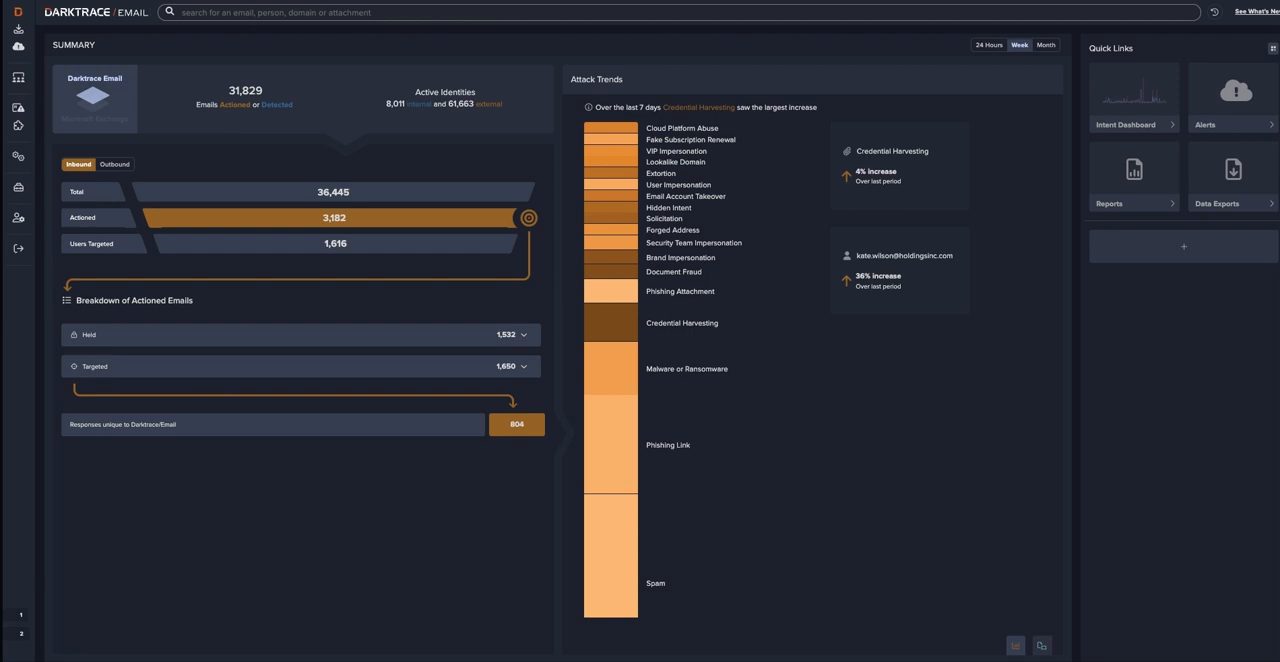
pyautogui.moveTo(944, 332)
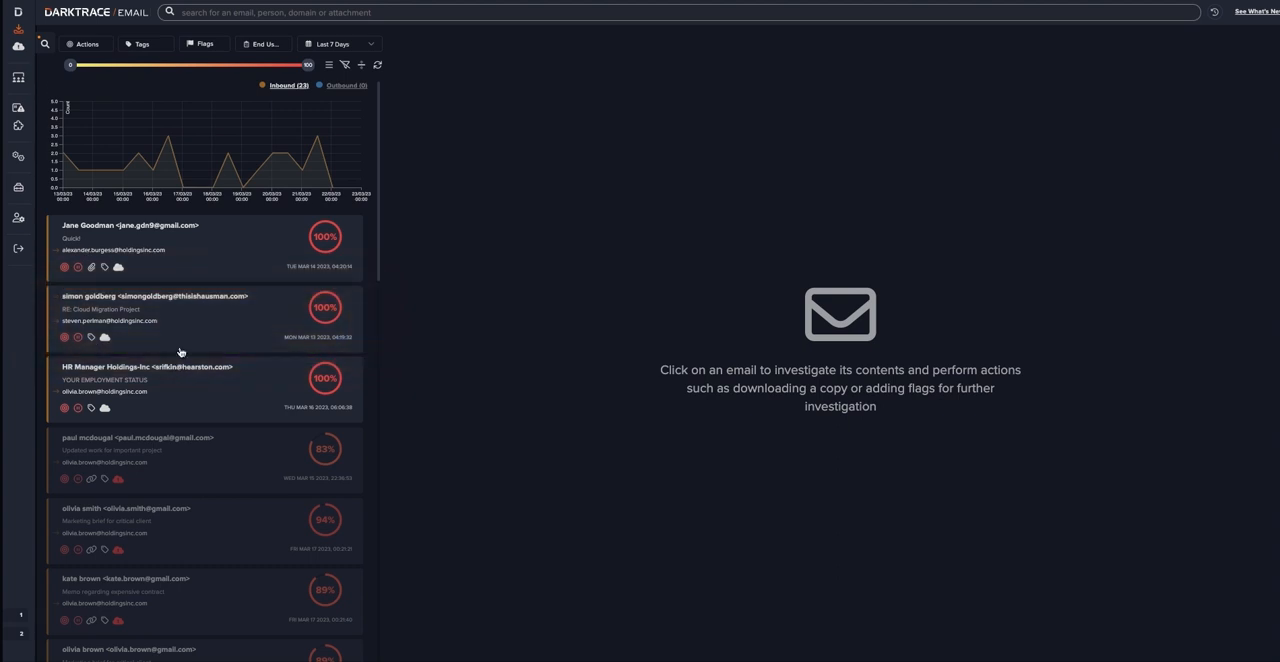
# Open the flagged 'RE: Cloud Migration Project' email in the investigation pane
pyautogui.click(156, 316)
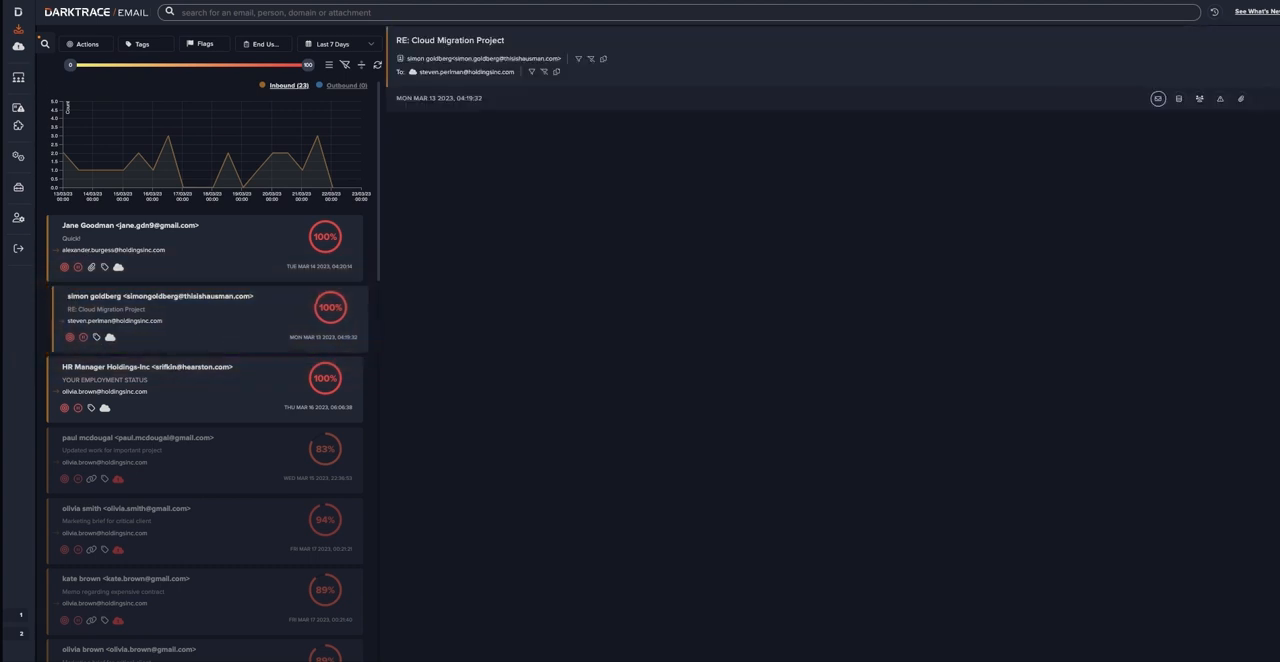